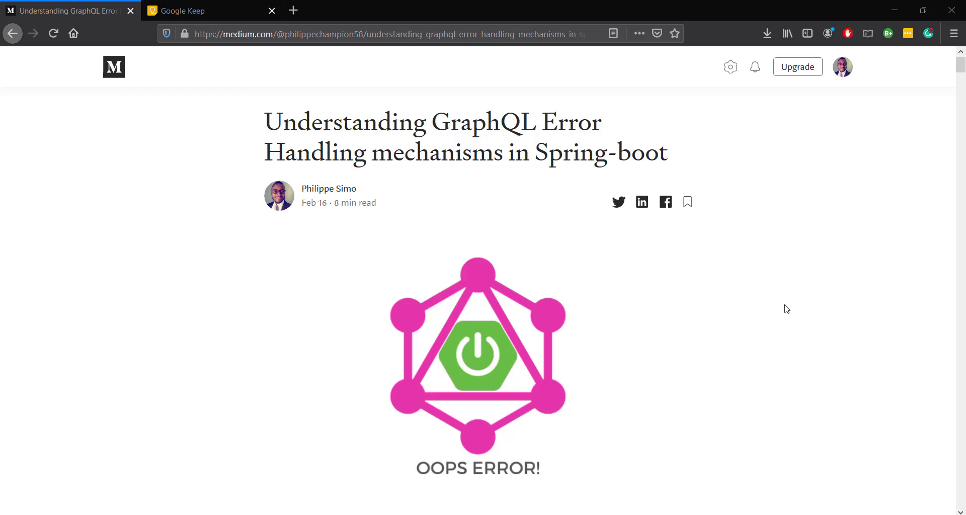
Scroll through the article and back up to the Application Set up section
scroll("down", 3)
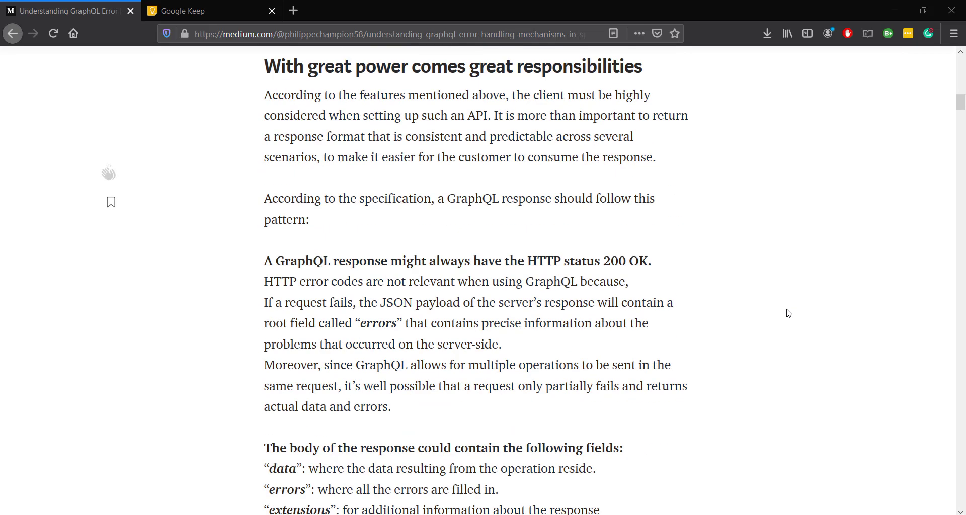
scroll("down", 3)
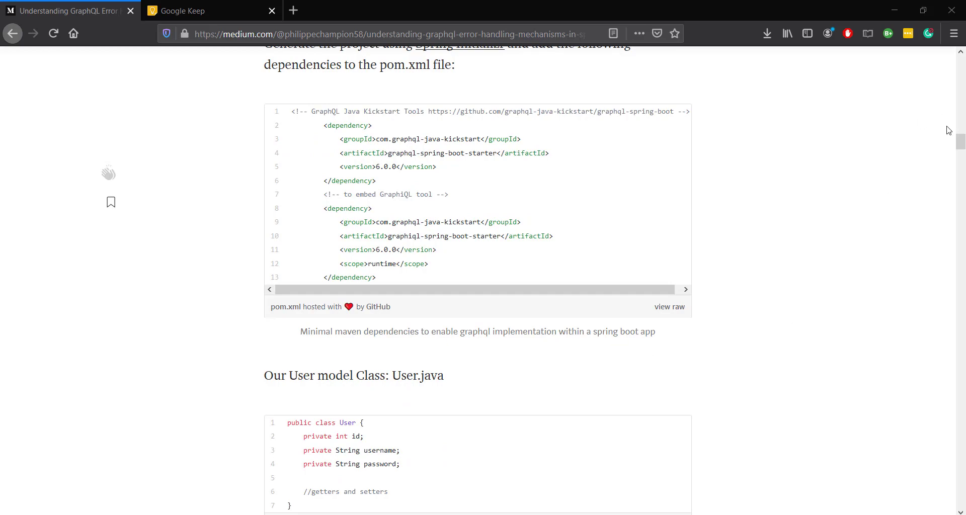
scroll("down", 3)
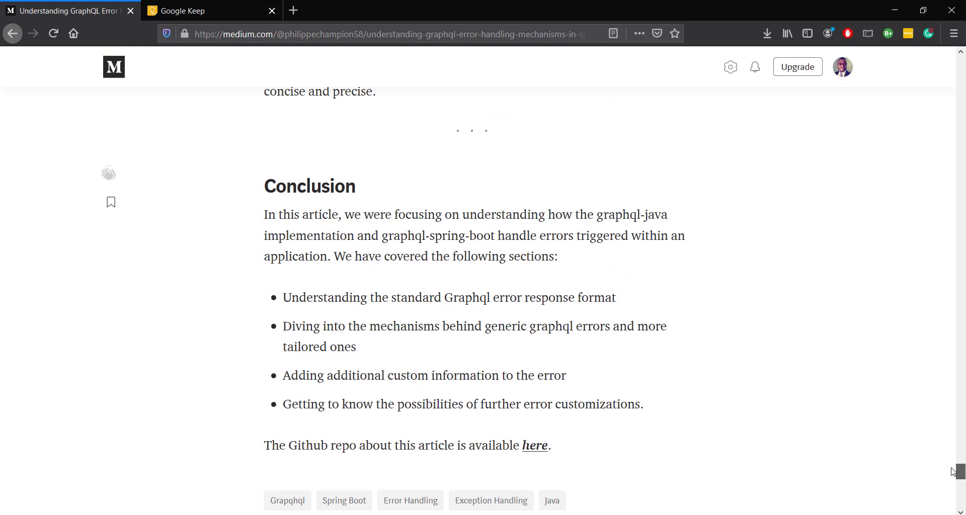
scroll("up", 3)
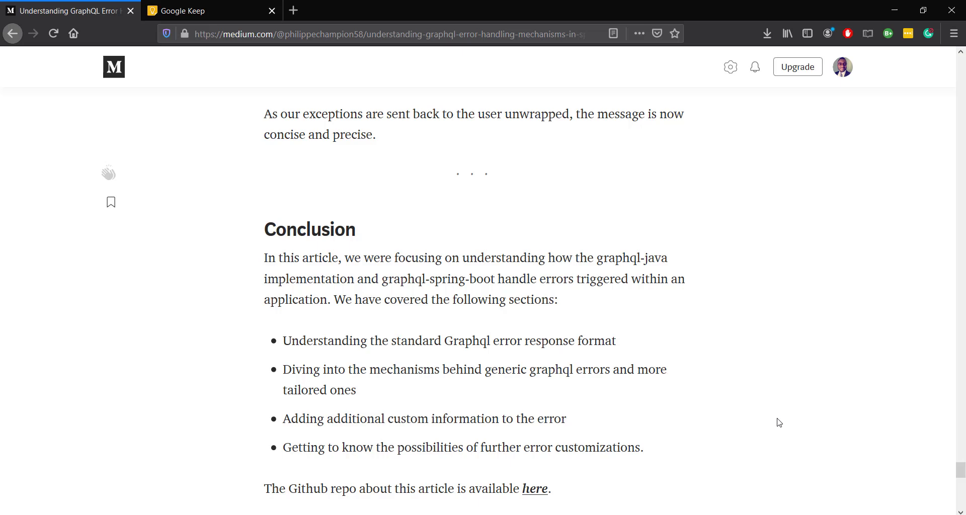
scroll("up", 3)
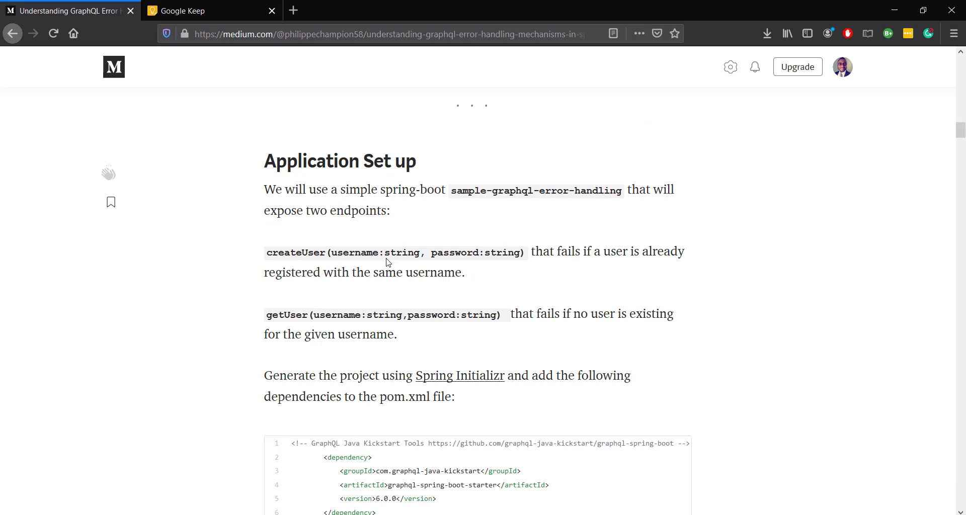
mouse_move(388, 255)
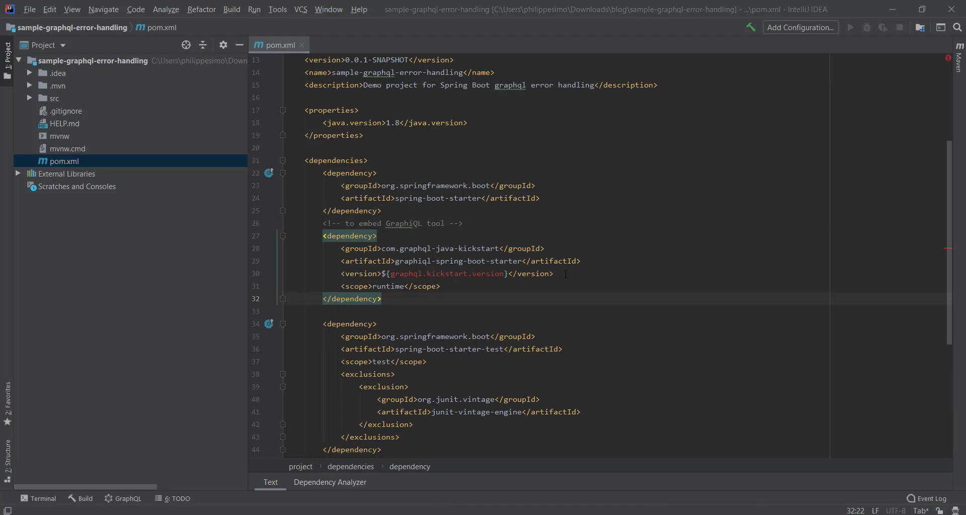
Add the graphql-spring-boot-starter dependency and a graphql.kickstart.version property of 6.0.0 in pom.xml
left_click(380, 211)
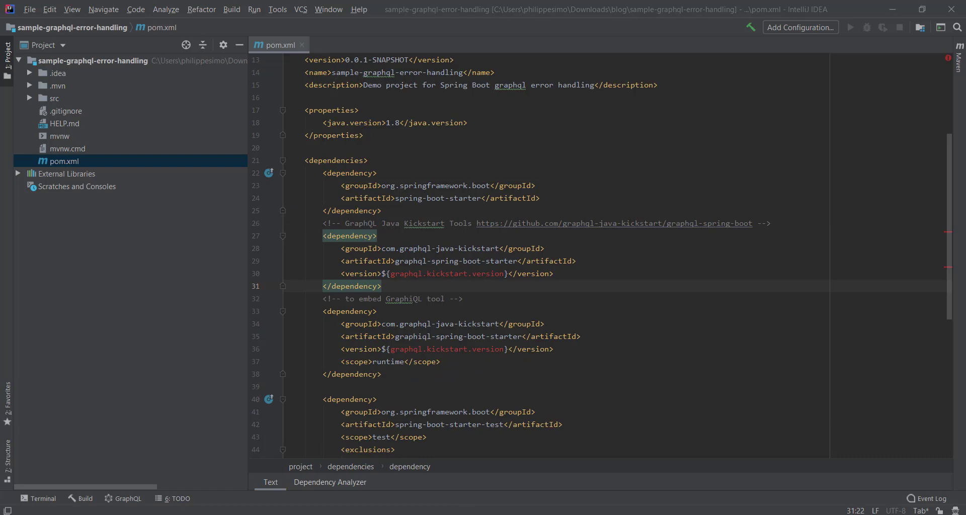
scroll("up", 3)
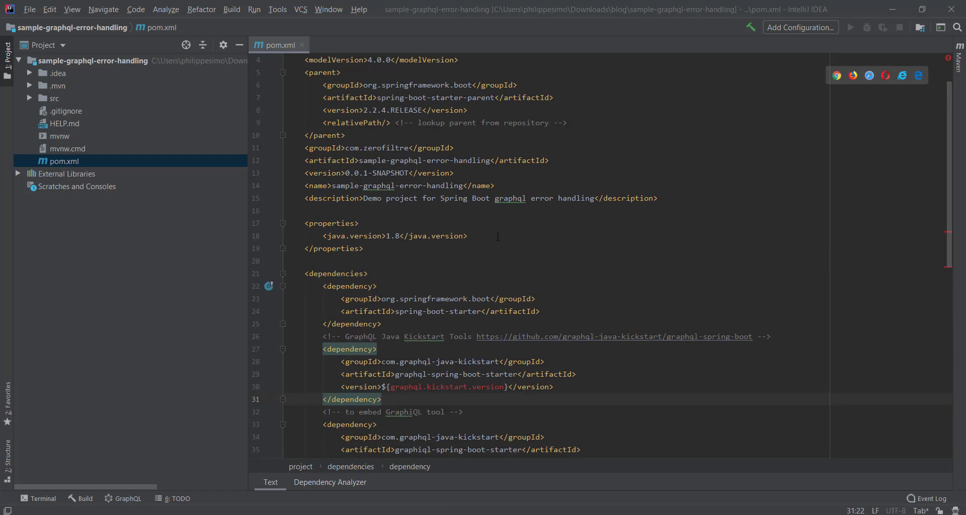
type("<graphql.kickstart.version>6.0.0</graphql.kickstart.version>")
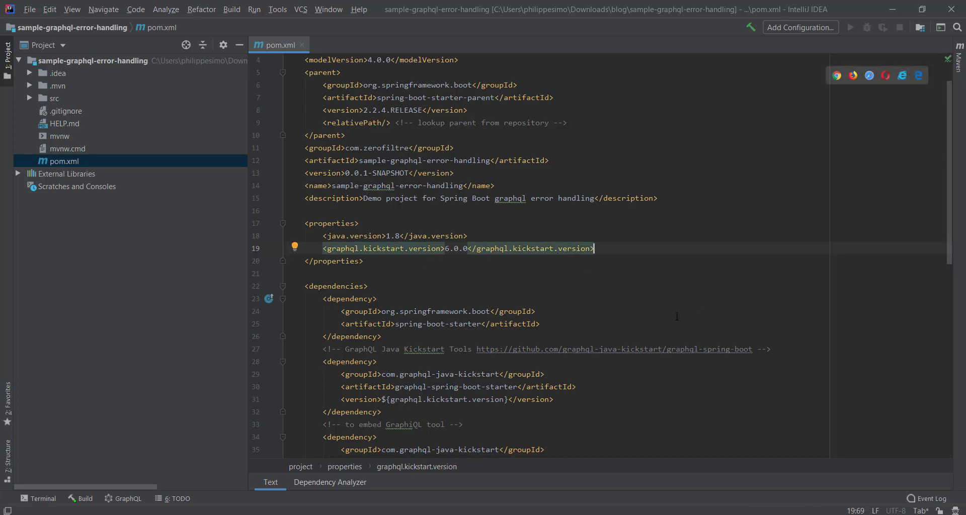
scroll("down", 3)
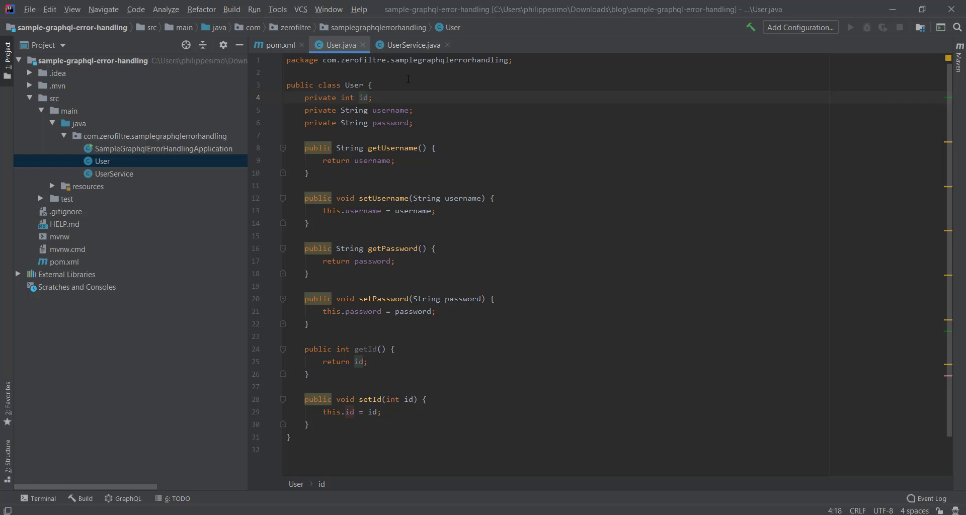
Open the UserService class from the Project tree
left_click(412, 44)
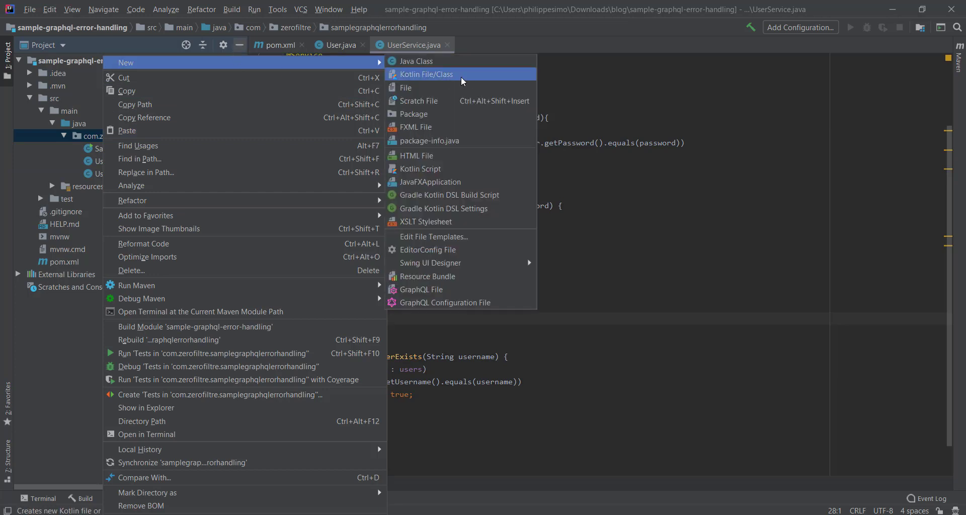
Create UserNotFoundException and UserAlreadyExistsException extending RuntimeException, then return to UserService
left_click(416, 61)
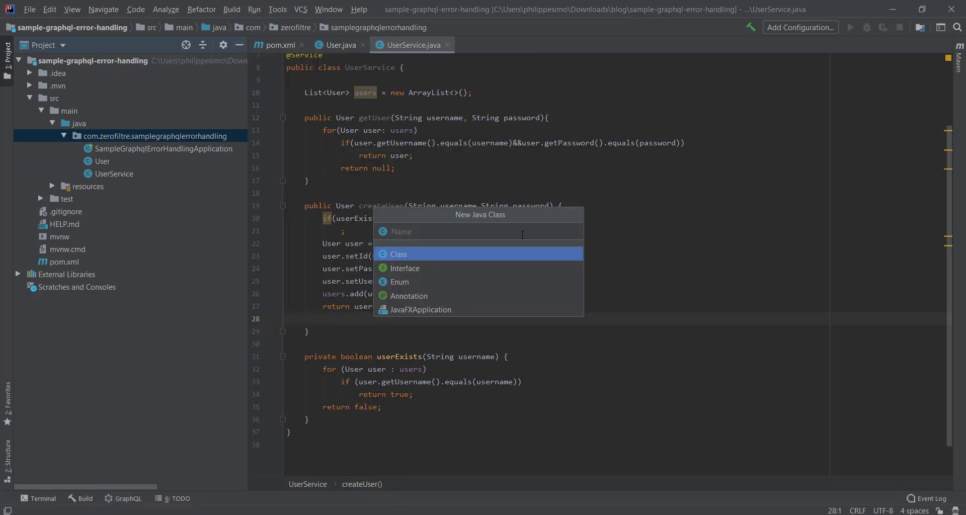
type("UserNotFoundE")
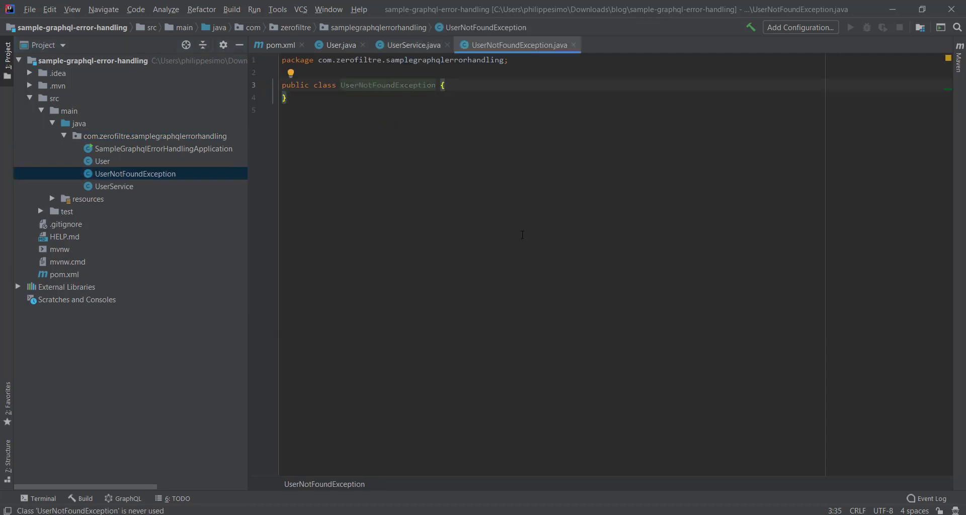
type("extends RuntimeException {")
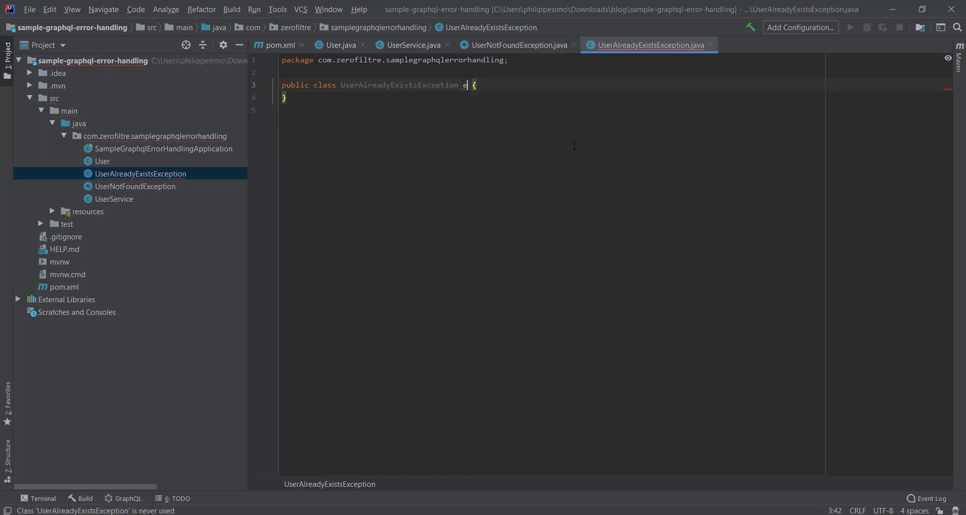
type("xtends RuntimeException {")
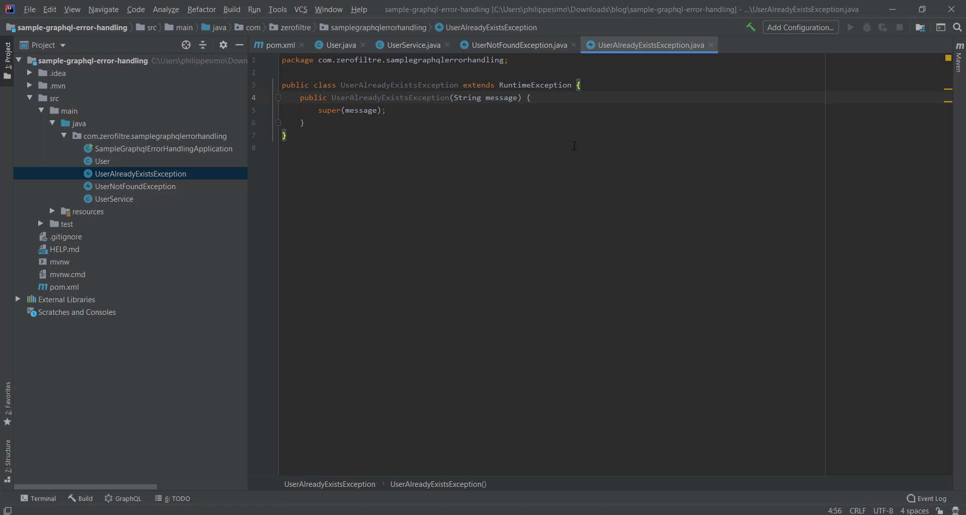
left_click(410, 45)
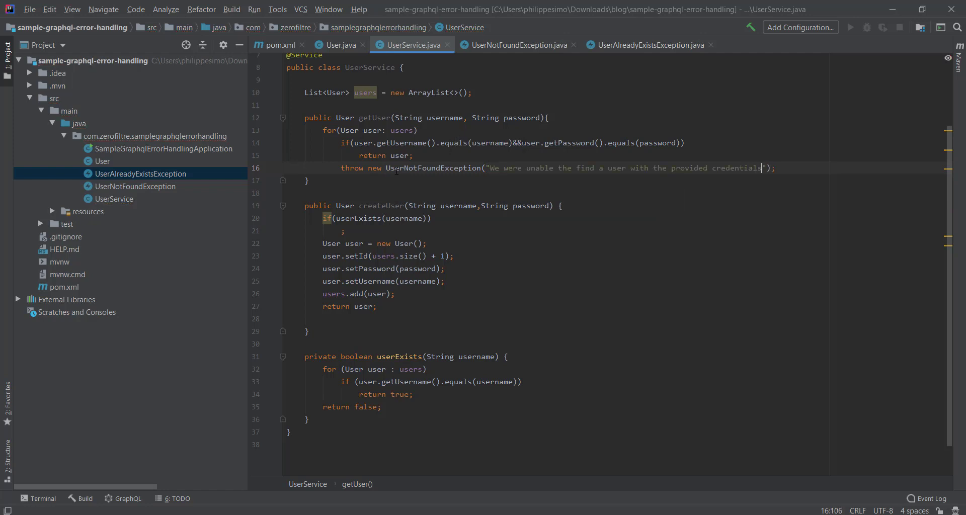
Start the throw statement for UserAlreadyExistsException inside createUser
type("thr")
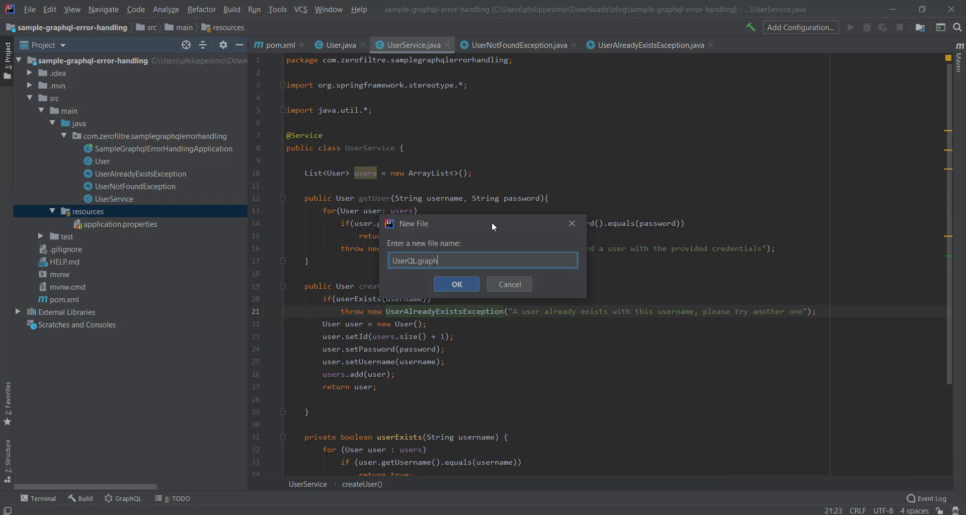
Confirm creating the UserQL.graphqls schema file in resources
left_click(455, 284)
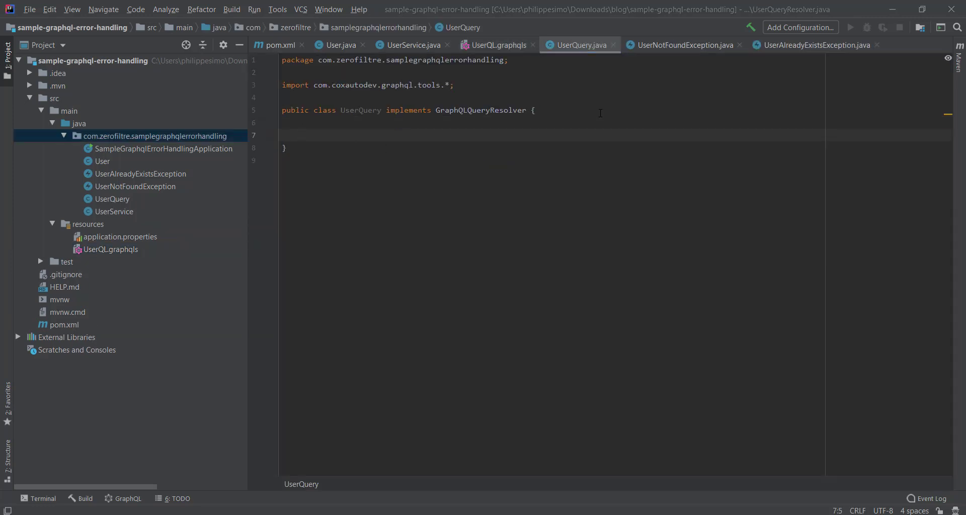
type("@Compo")
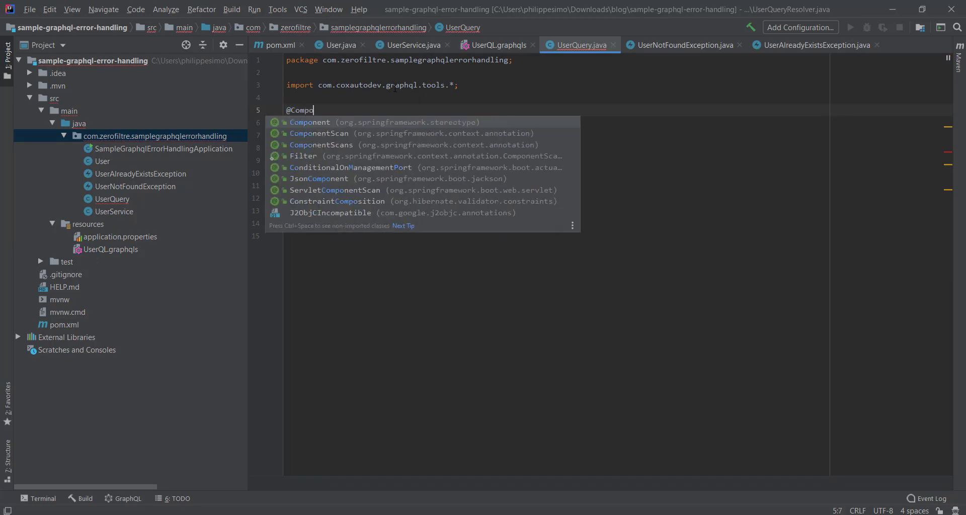
left_click(310, 121)
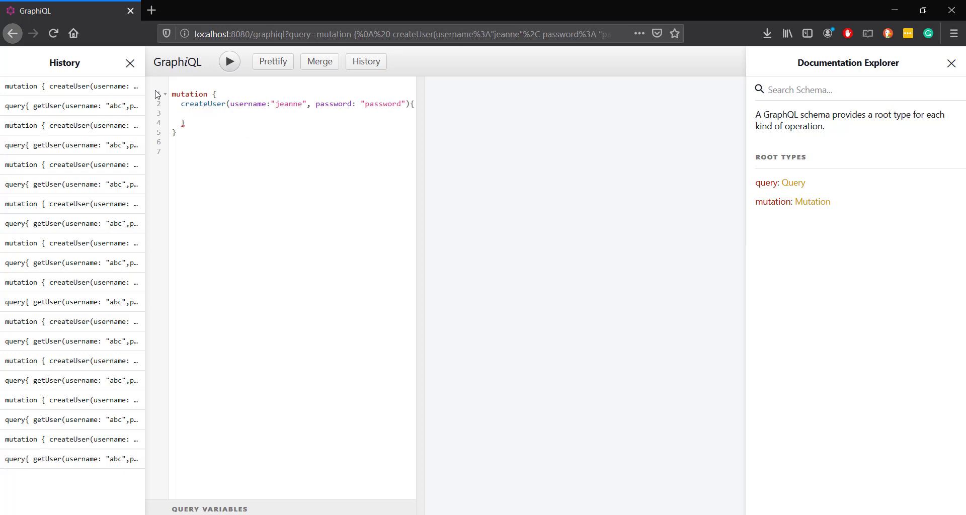
Run the createUser mutation twice and review the generic internal server error response
left_click(228, 62)
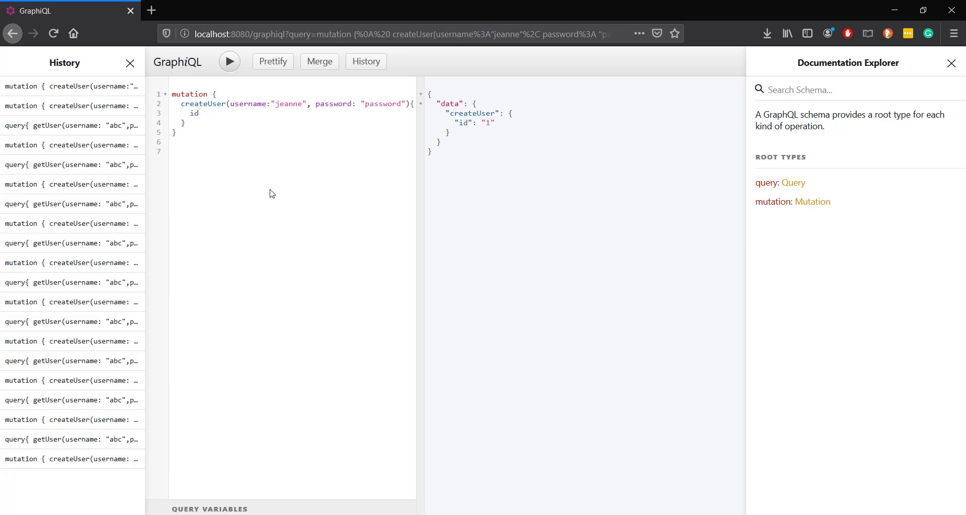
left_click(230, 61)
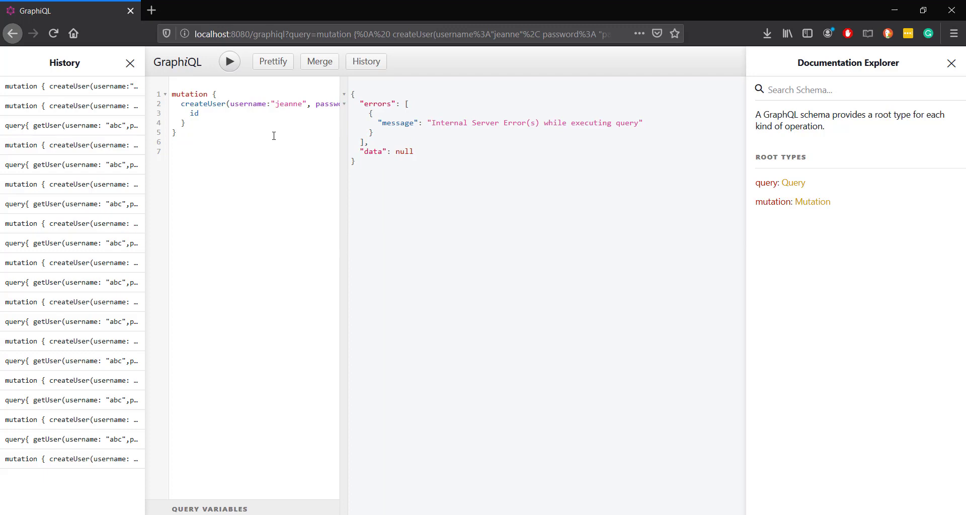
mouse_move(572, 125)
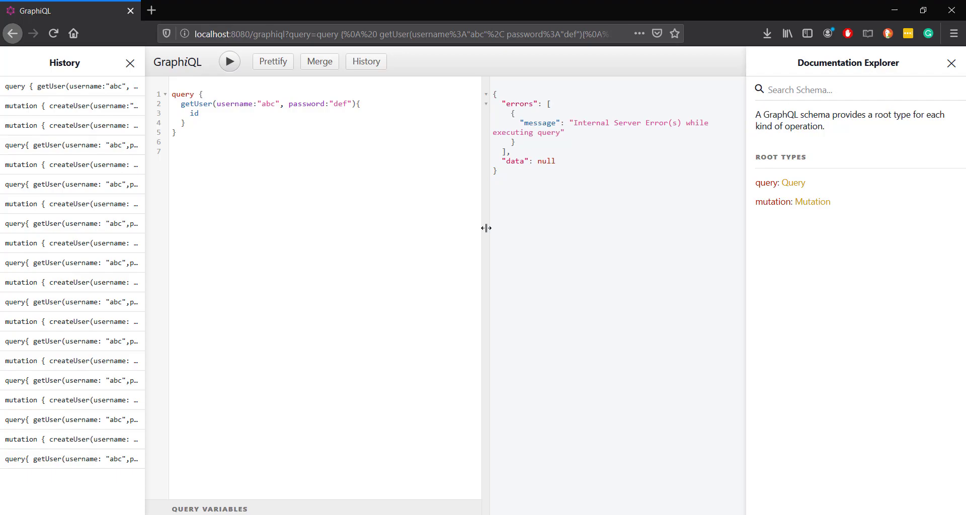
left_click_drag(486, 227, 332, 228)
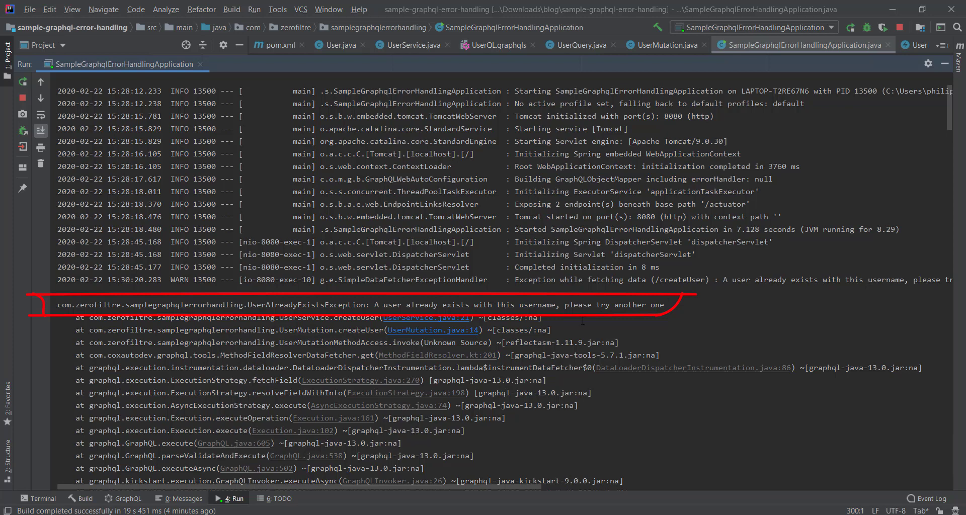
scroll("down", 3)
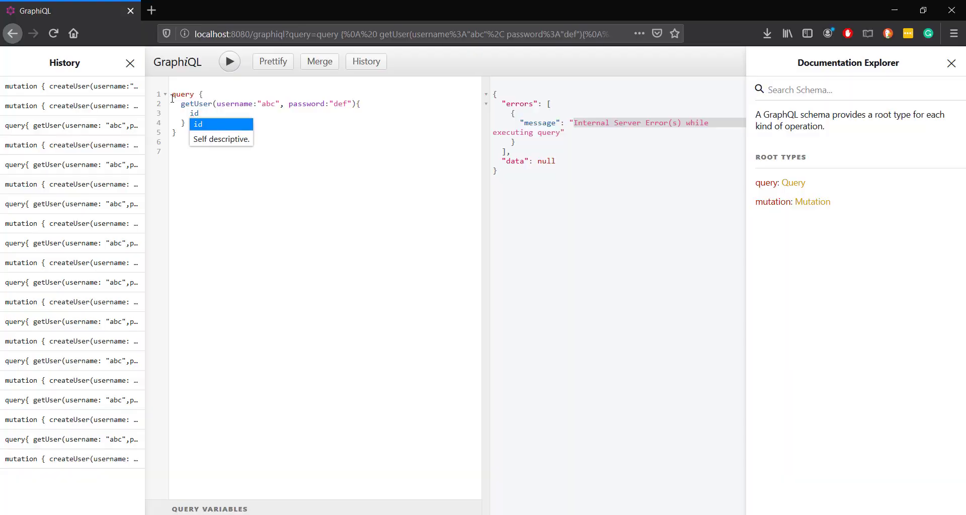
left_click(197, 113)
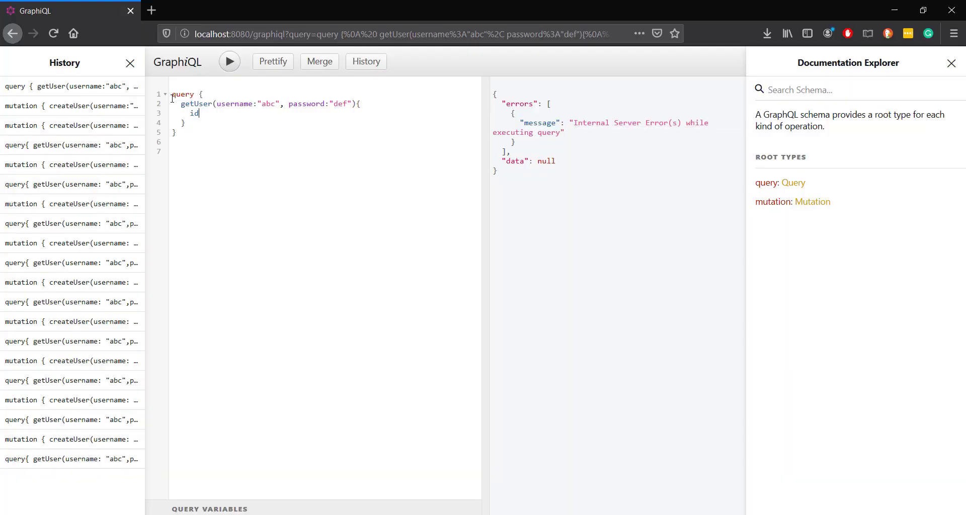
mouse_move(487, 229)
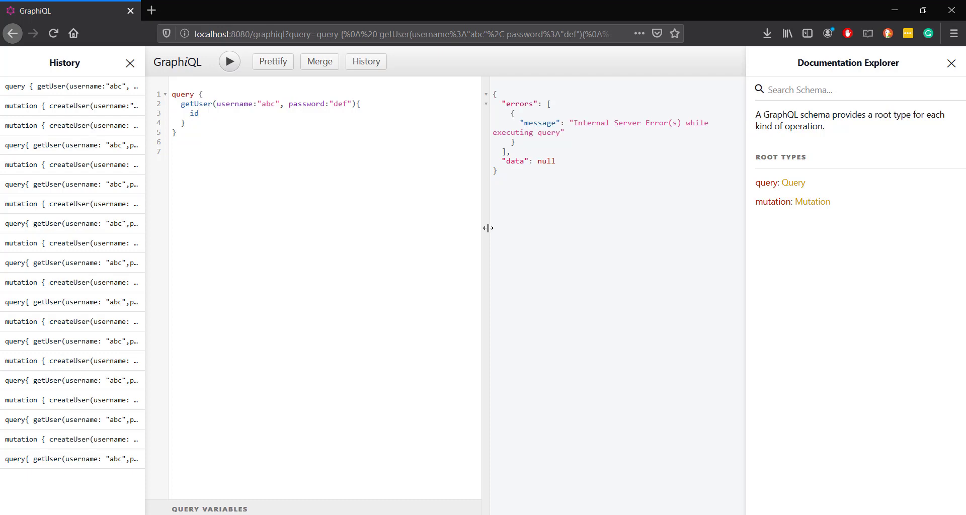
left_click_drag(487, 228, 330, 222)
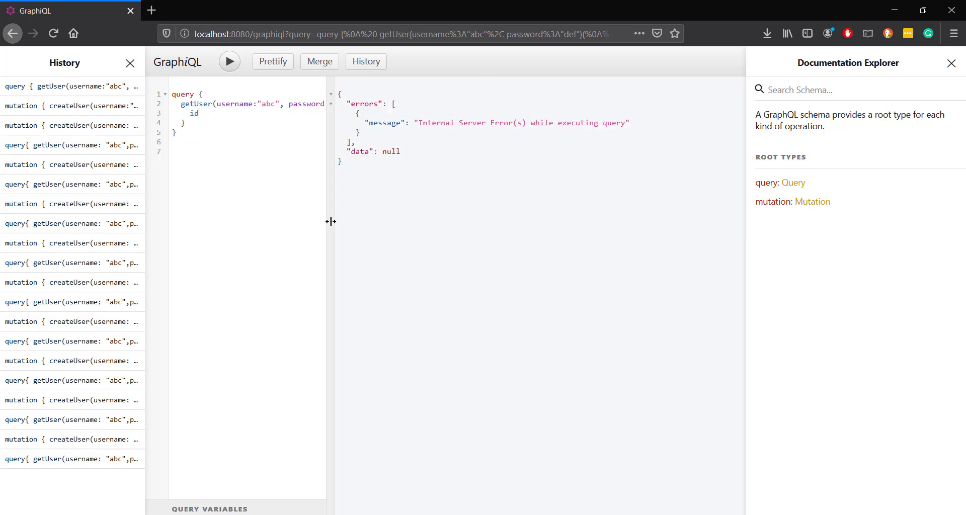
mouse_move(471, 119)
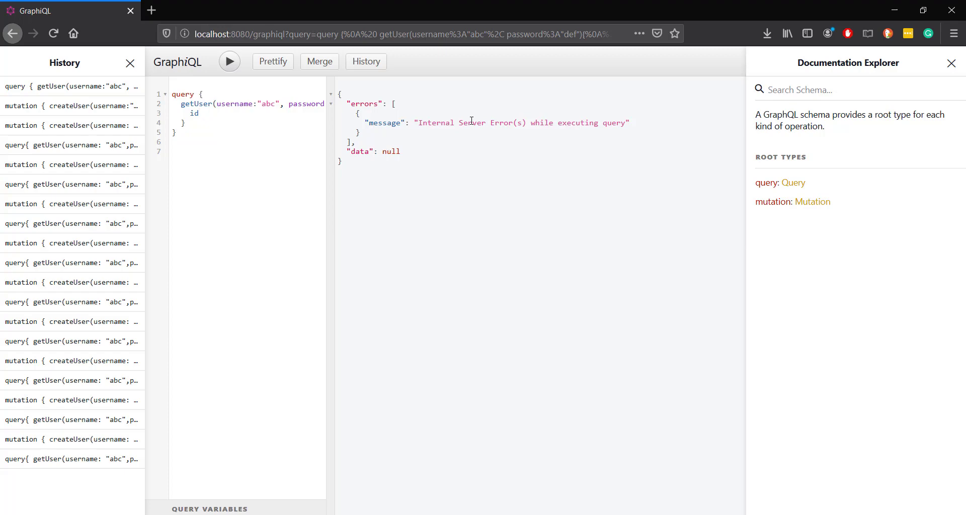
left_click(61, 10)
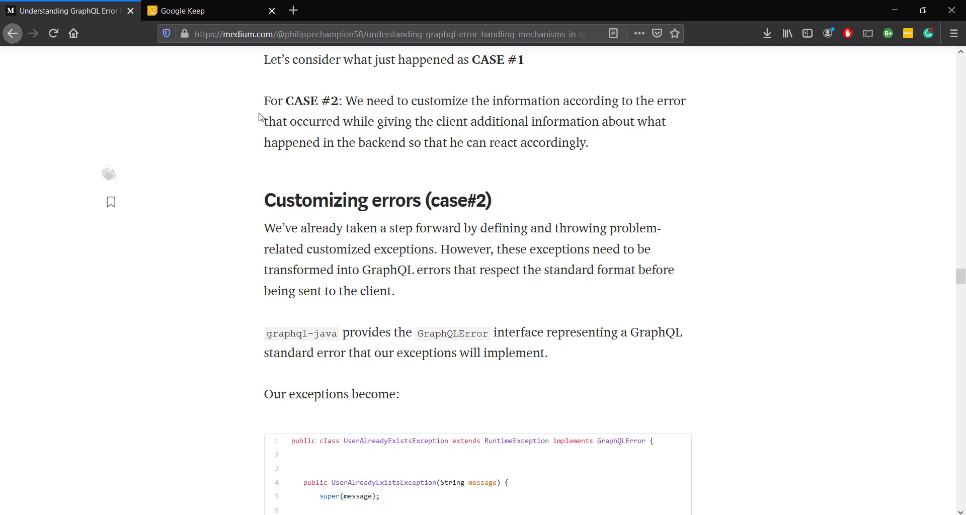
mouse_move(476, 139)
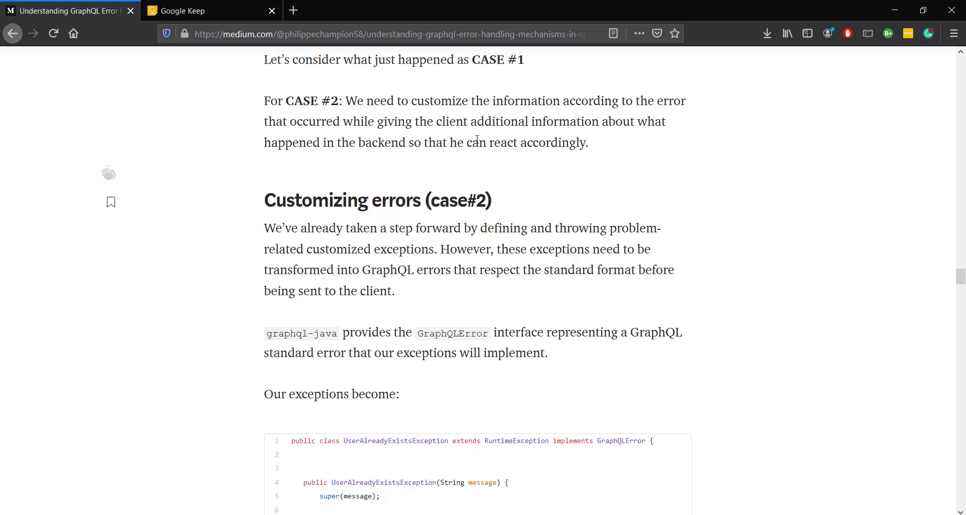
Switch from the Medium article back to the project code in IntelliJ IDEA
key("alt+tab")
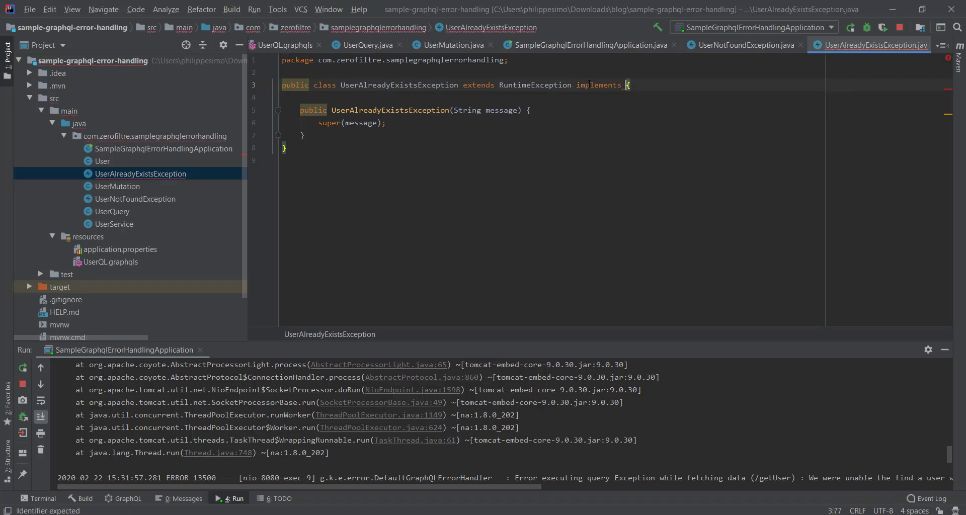
Make UserAlreadyExistsException implement GraphQLError with getLocations and getErrorType stubs, then open UserNotFoundException
type("GraphQLError")
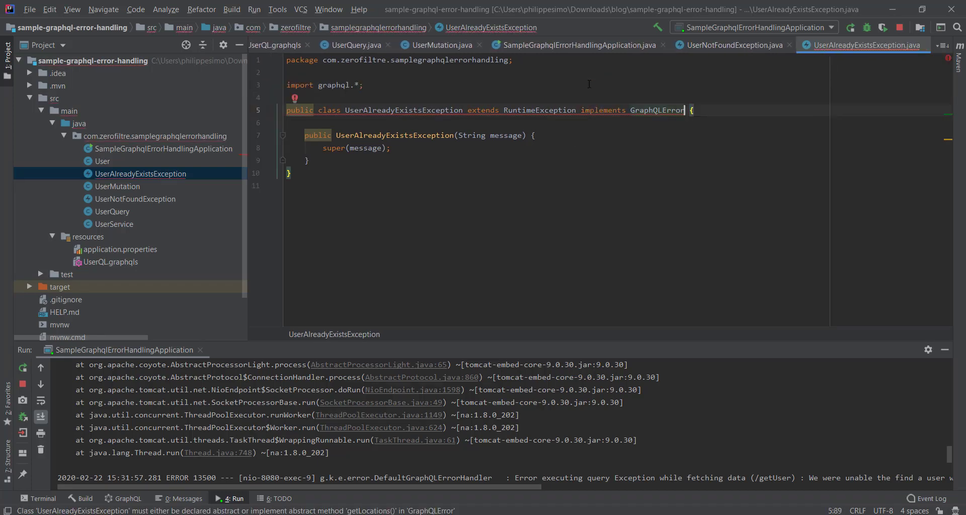
left_click(676, 109)
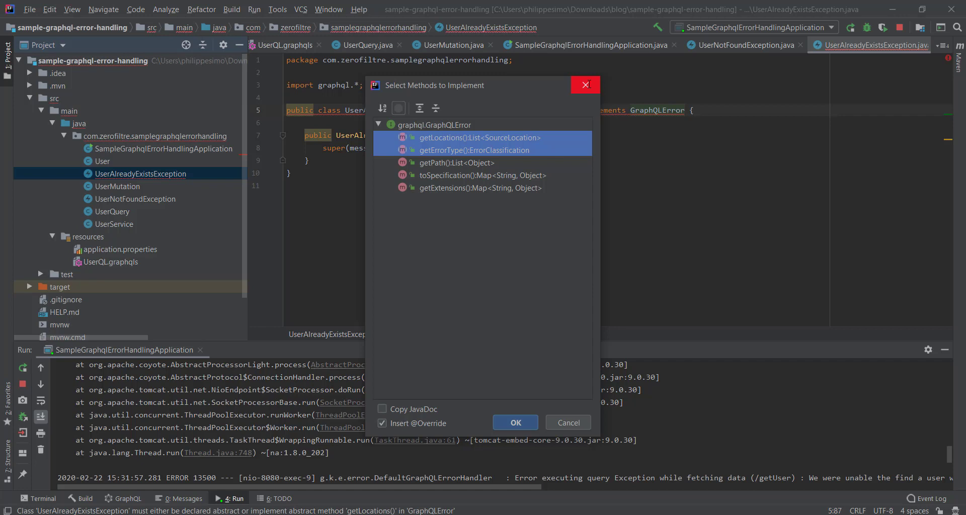
left_click(515, 423)
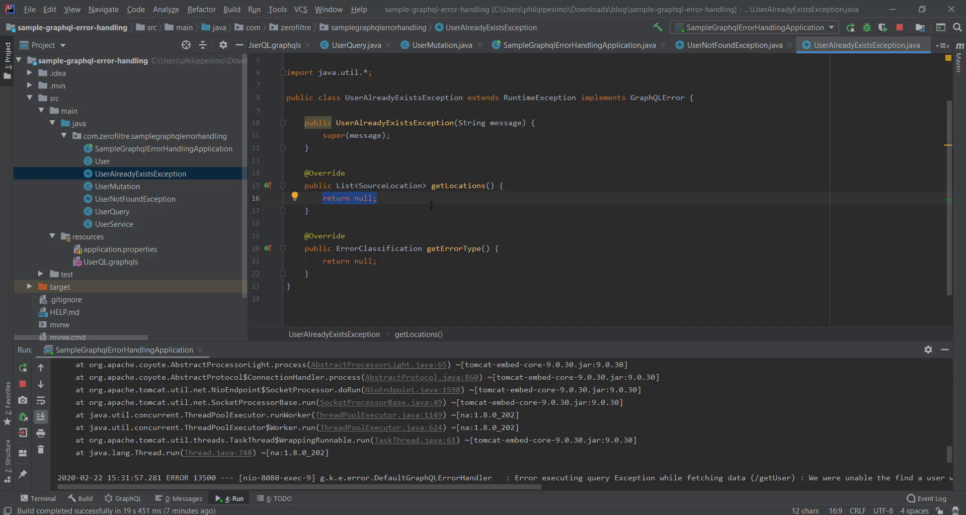
mouse_move(441, 254)
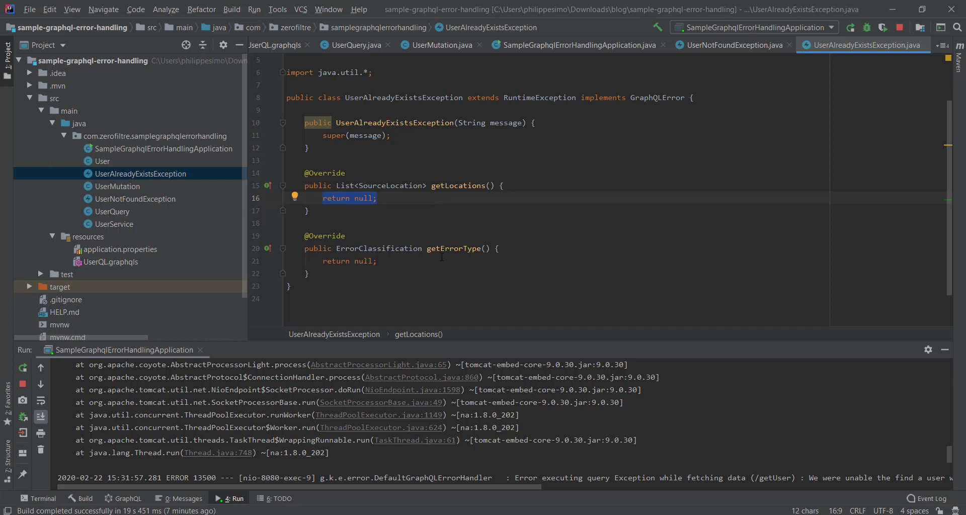
left_click(376, 261)
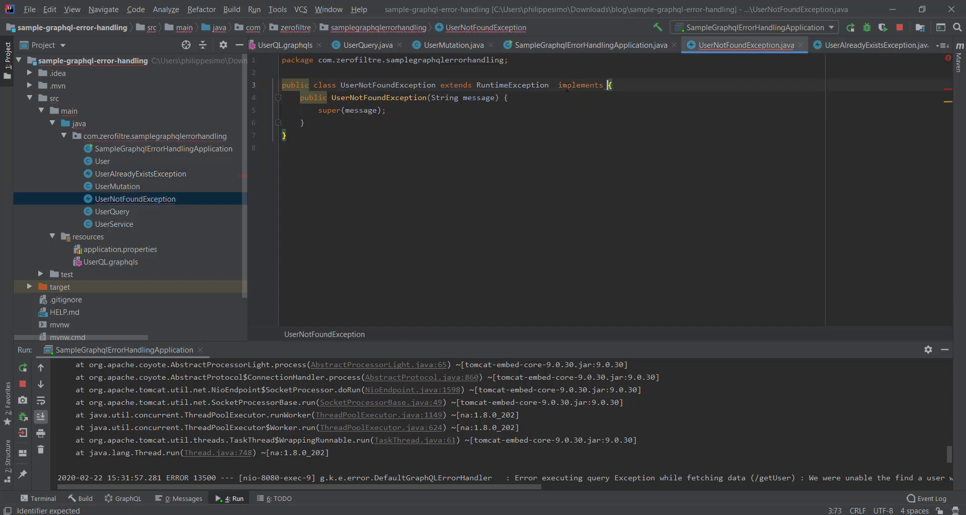
Add GraphQLError to UserNotFoundException's implements clause via autocomplete
type("GraphQLE")
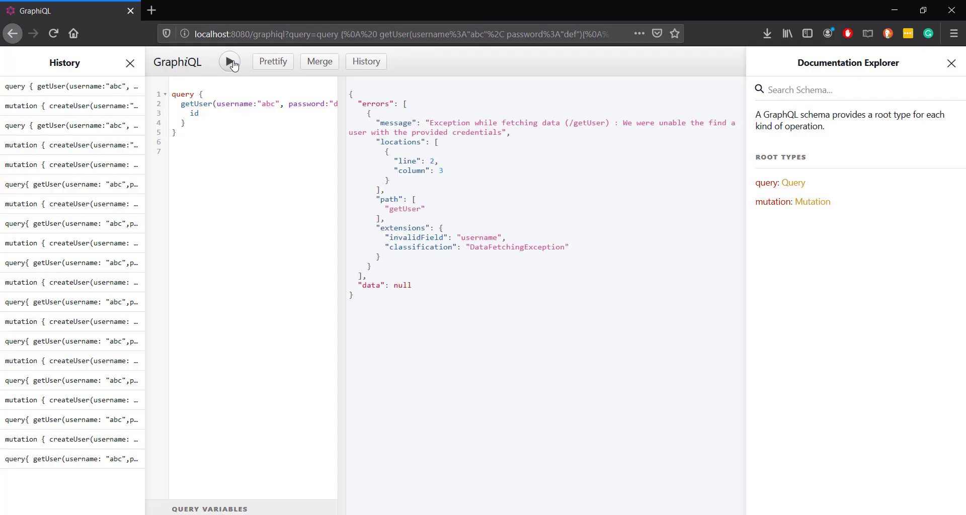
mouse_move(473, 238)
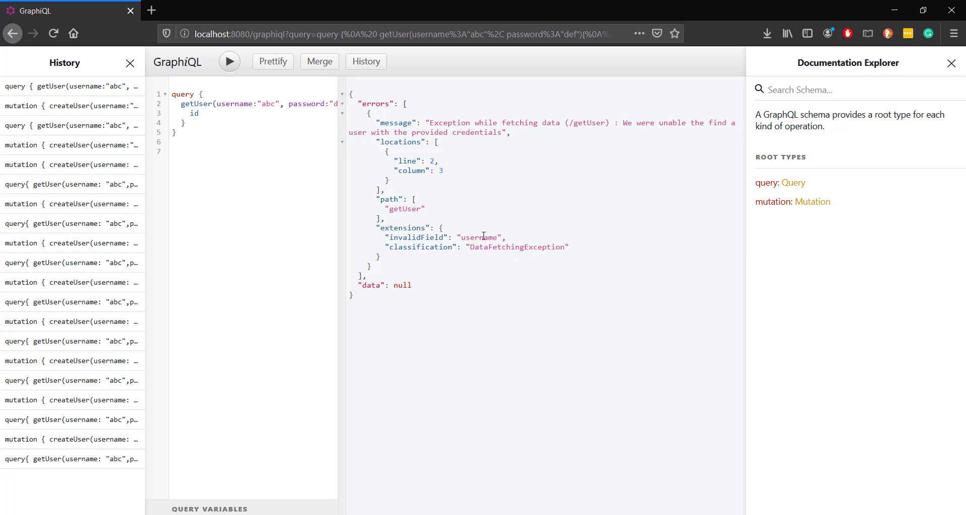
mouse_move(406, 230)
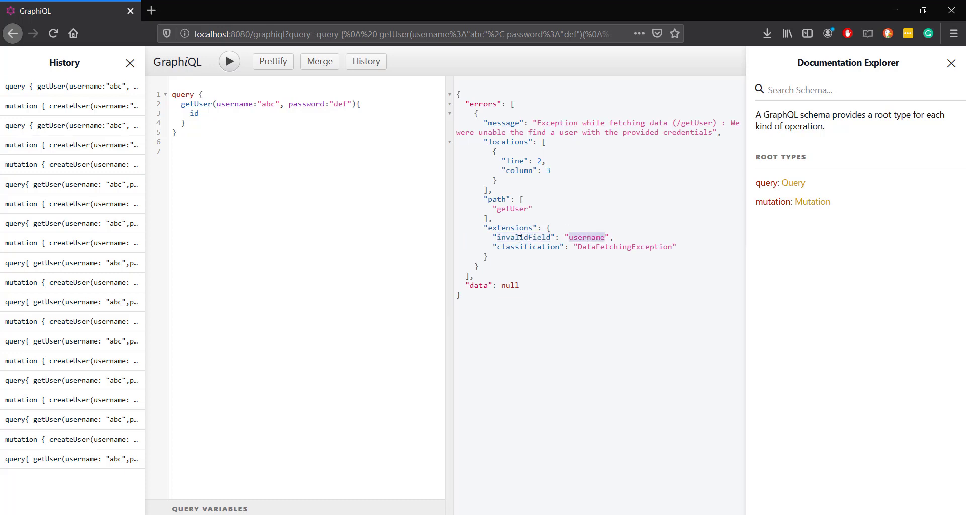
Highlight the invalidField value 'username' in the getUser error response
double_click(524, 238)
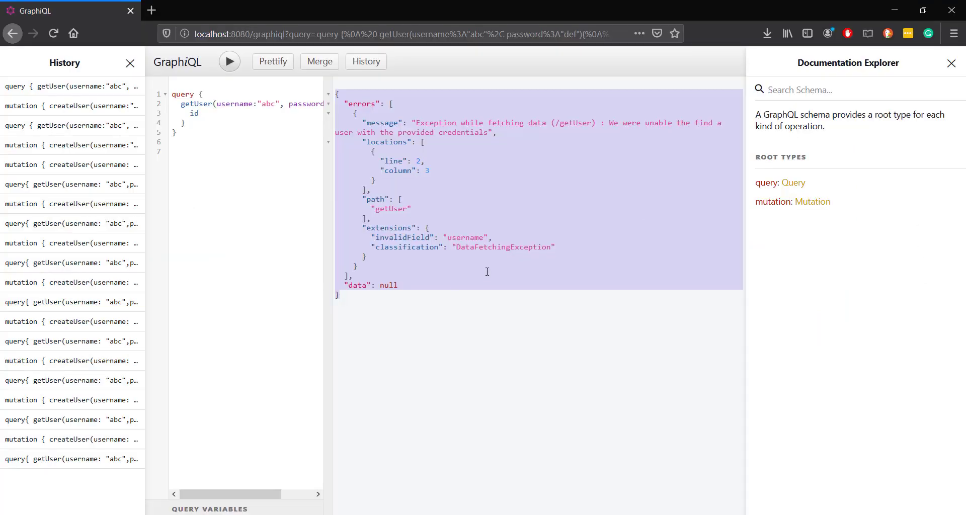
left_click(612, 123)
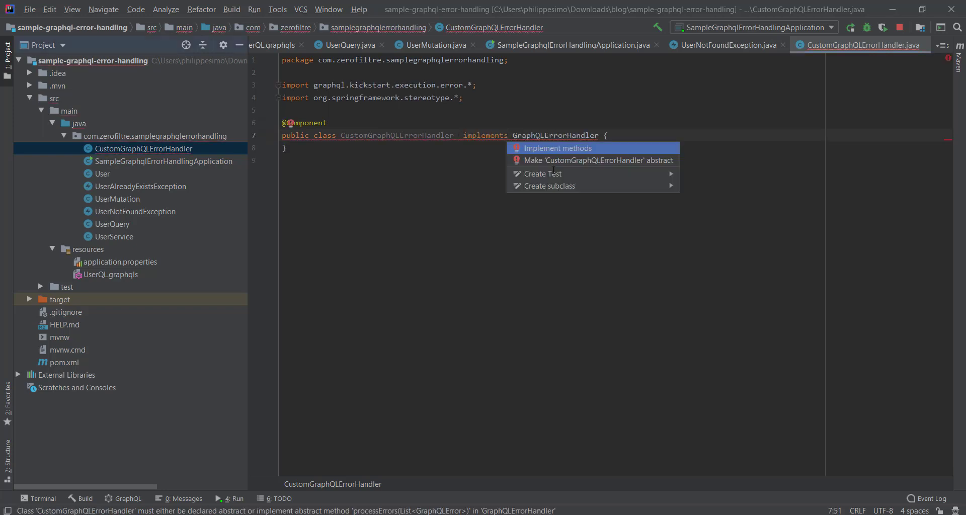
Generate the processErrors override stub in CustomGraphQLErrorHandler via Implement methods
left_click(556, 148)
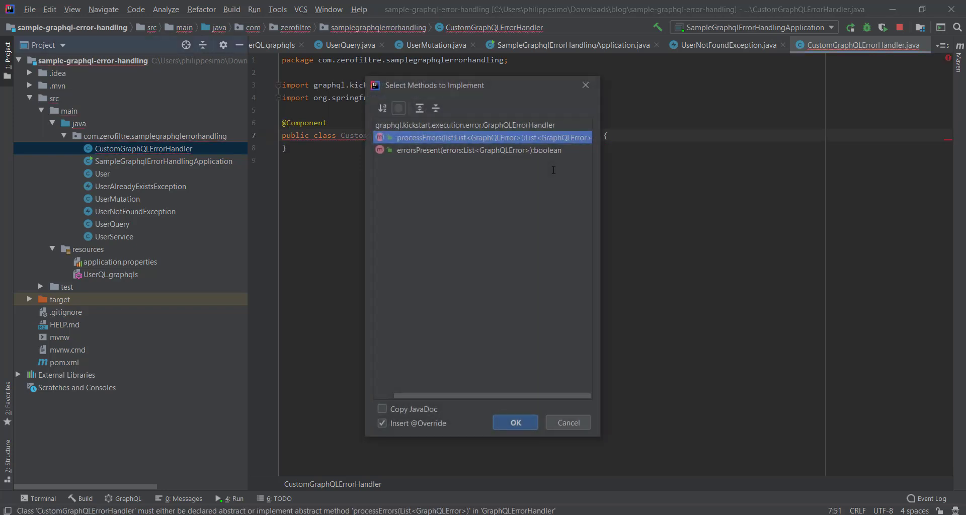
left_click(514, 423)
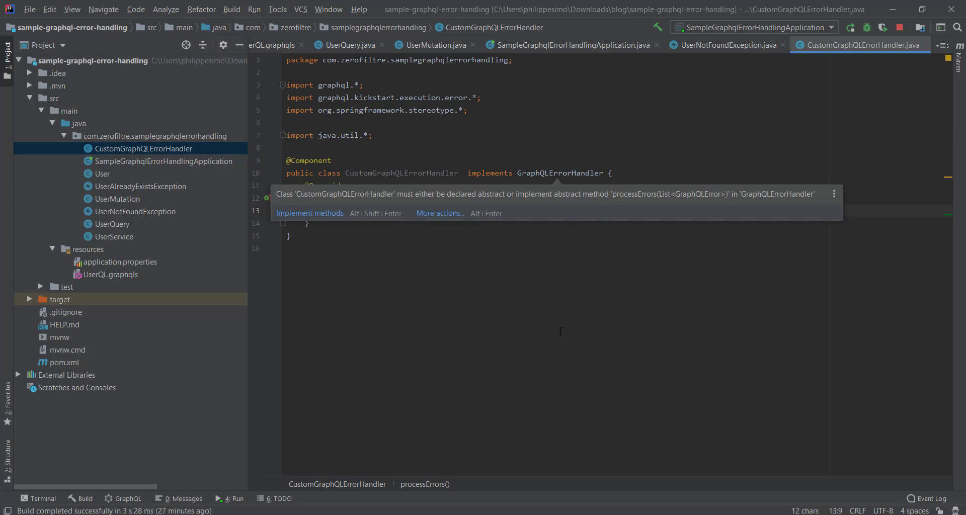
left_click(310, 214)
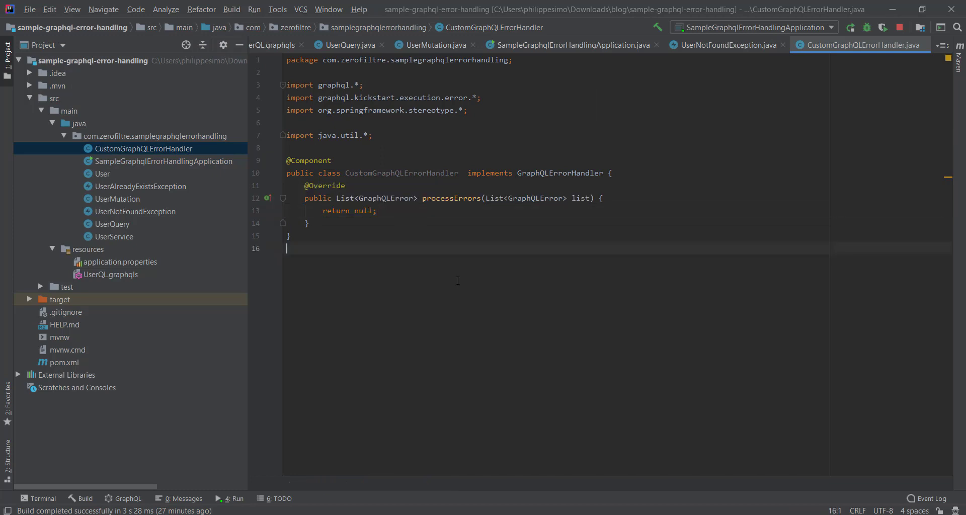
mouse_move(429, 146)
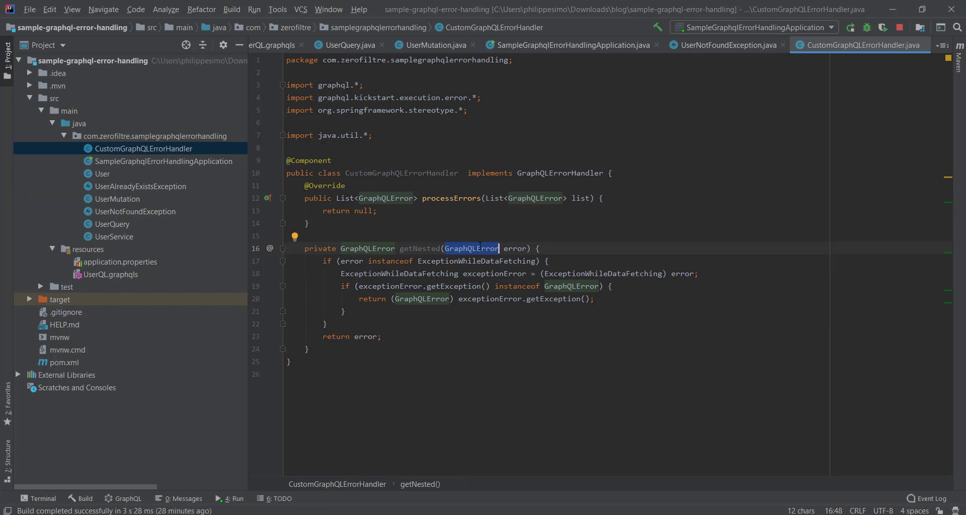
Write the private getNested(GraphQLError) helper unwrapping ExceptionWhileDataFetching via getException
double_click(476, 260)
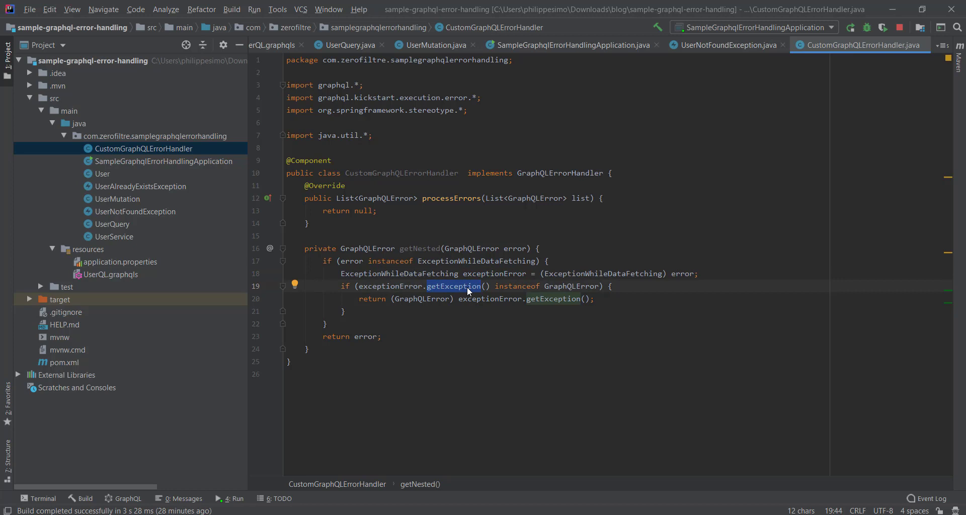
double_click(570, 286)
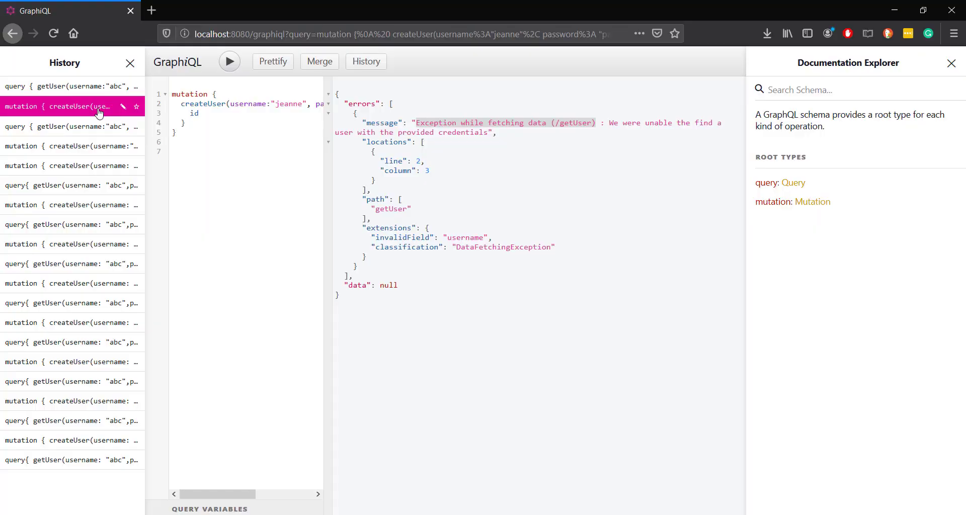
Rerun createUser and getUser so both return the trimmed already-exists and not-found messages
left_click(229, 61)
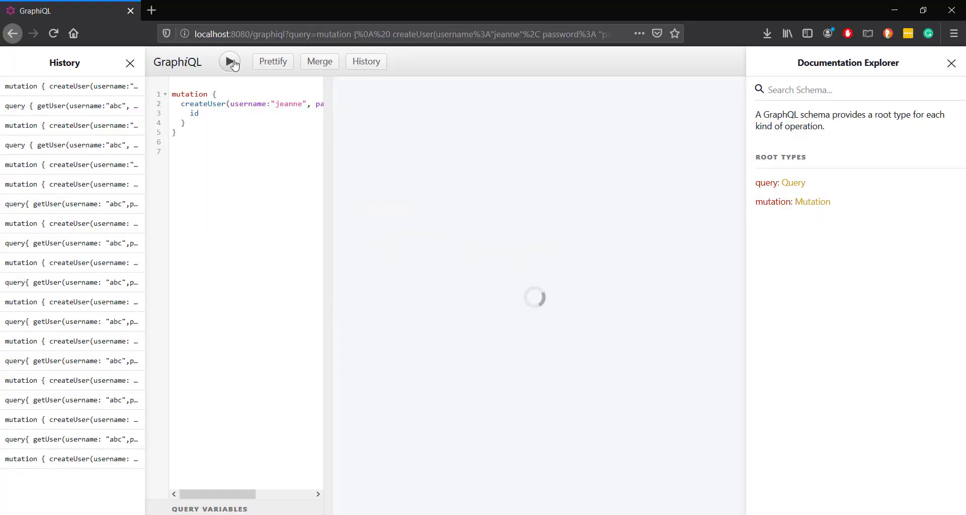
left_click(229, 61)
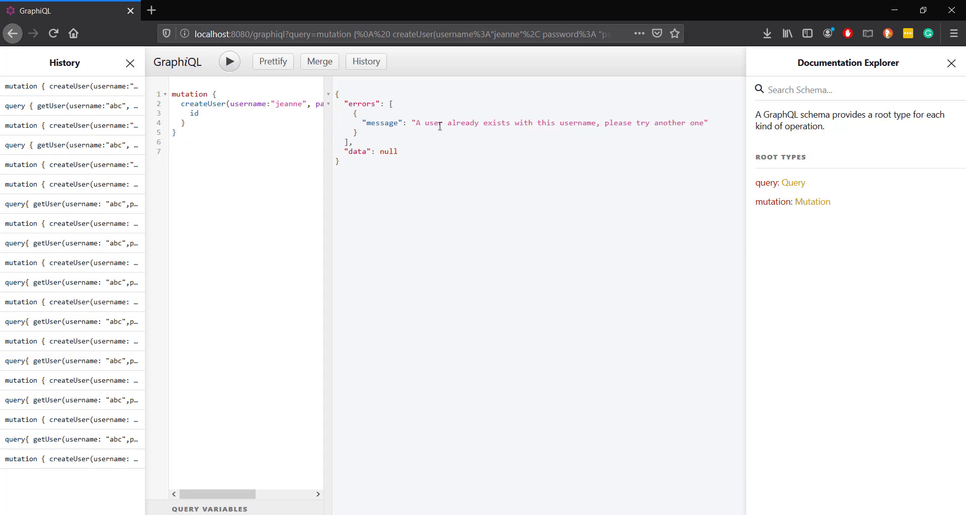
mouse_move(446, 147)
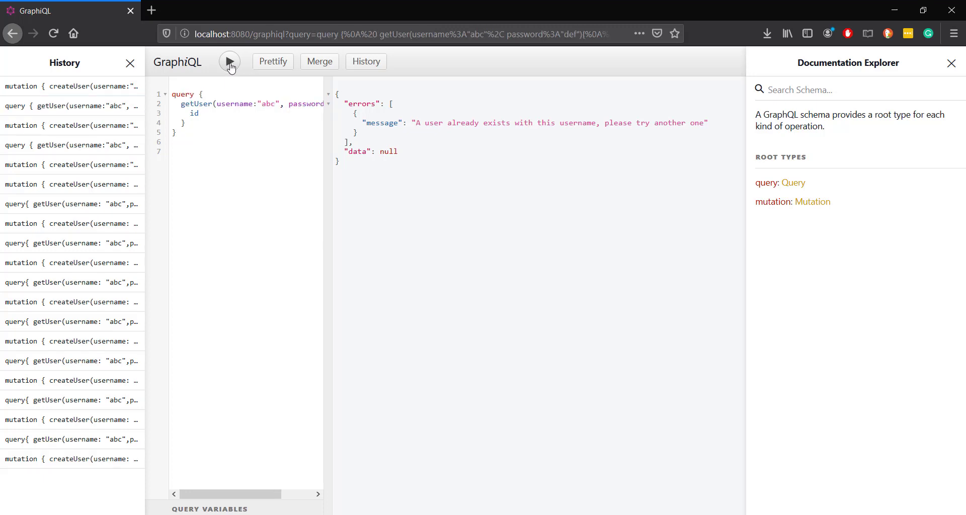
mouse_move(229, 61)
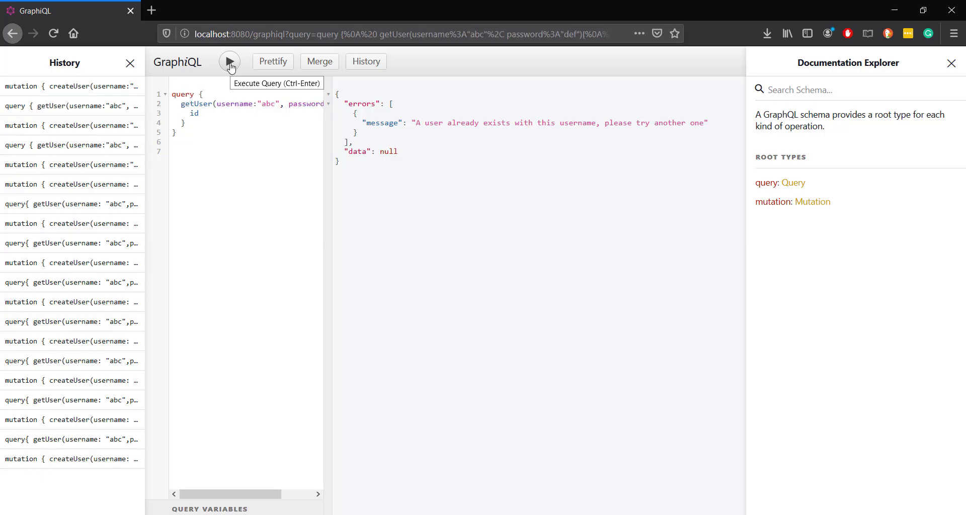
left_click(230, 61)
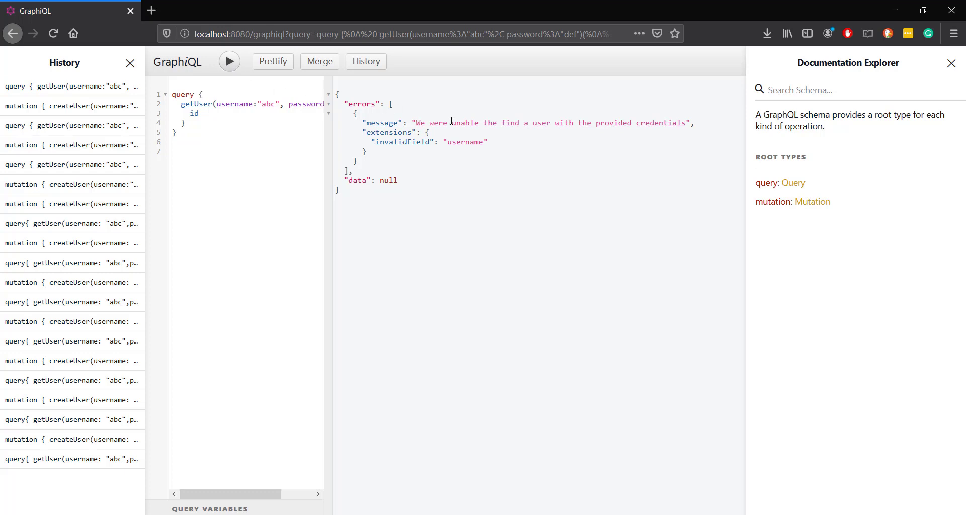
mouse_move(559, 140)
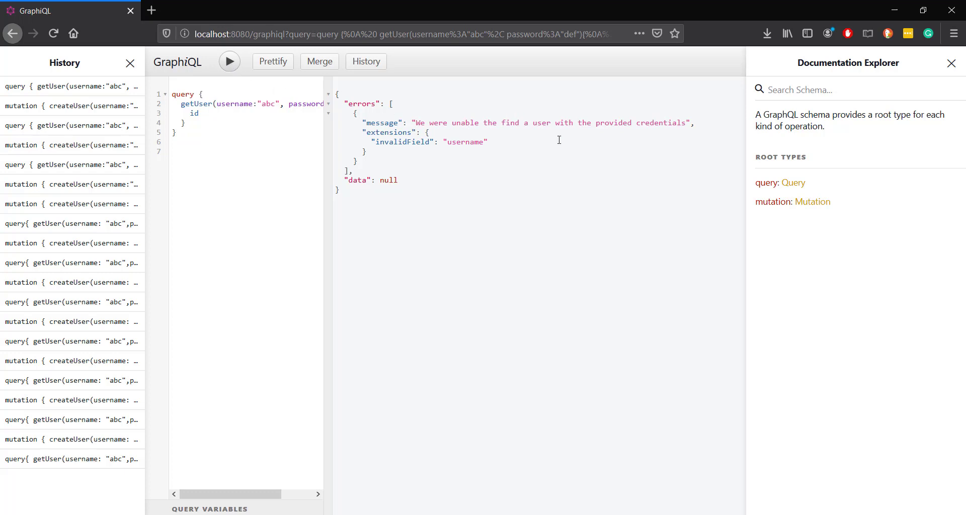
mouse_move(390, 149)
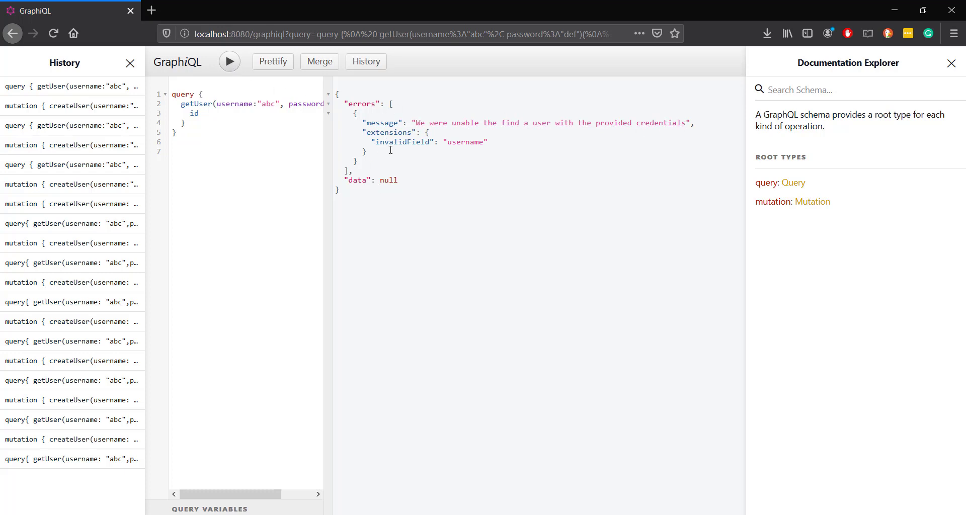
mouse_move(498, 146)
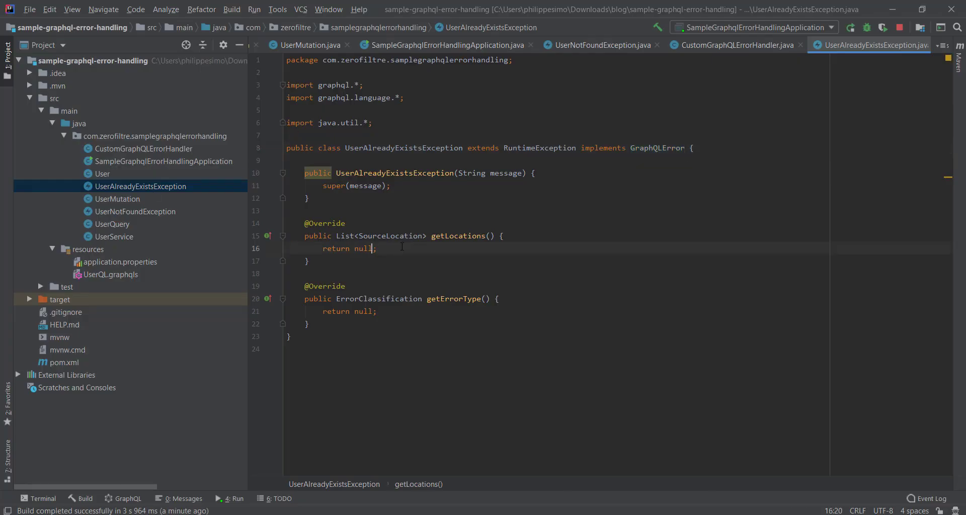
Edit the getLocations override in UserAlreadyExistsException
key("Backspace")
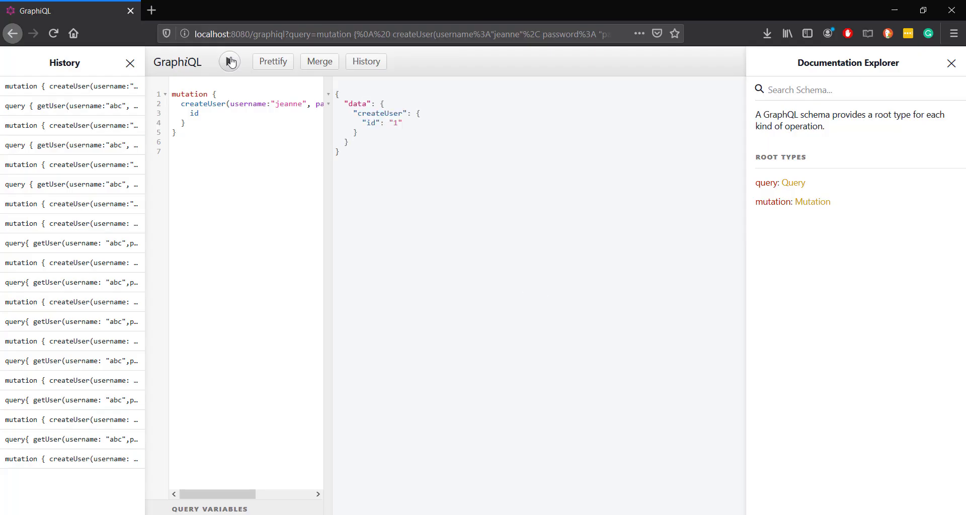
Rerun the jeanne createUser mutation to get the already-exists error with an empty locations list
left_click(229, 61)
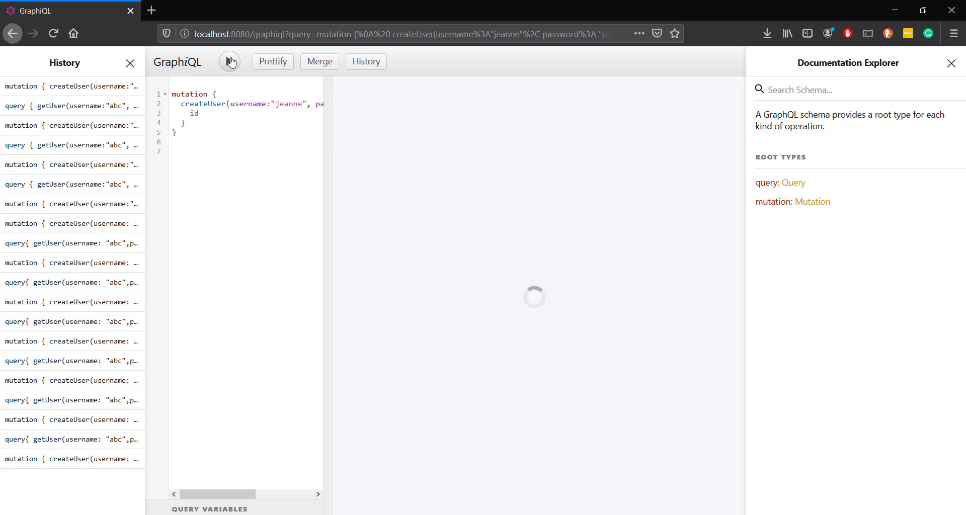
left_click(229, 61)
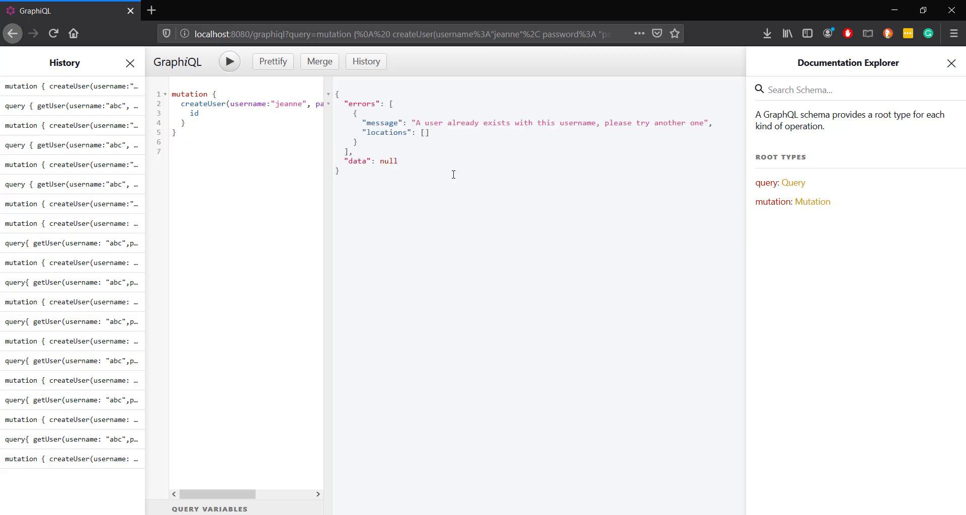
mouse_move(408, 137)
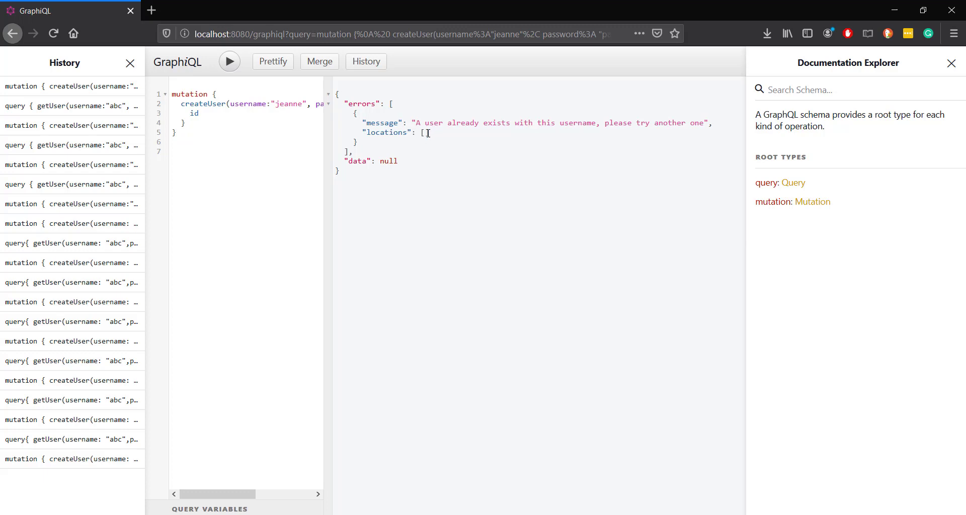
mouse_move(425, 132)
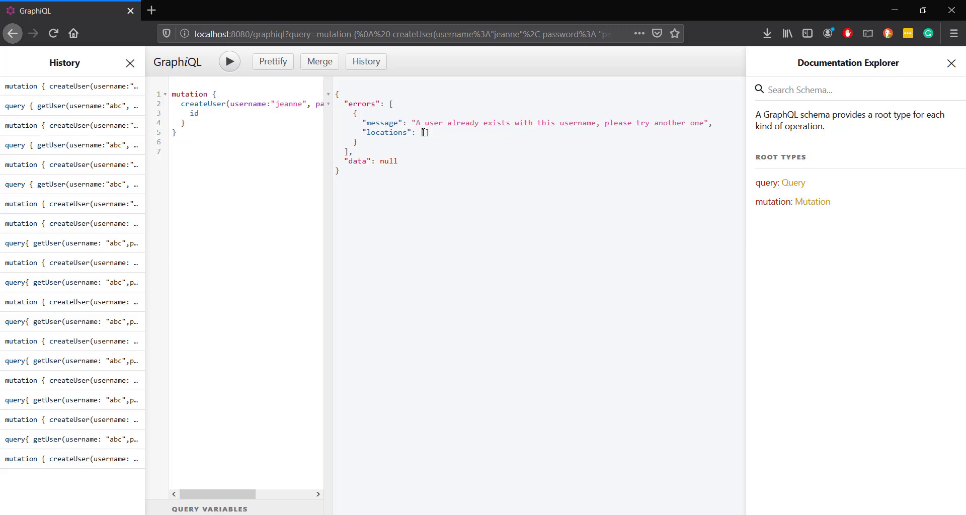